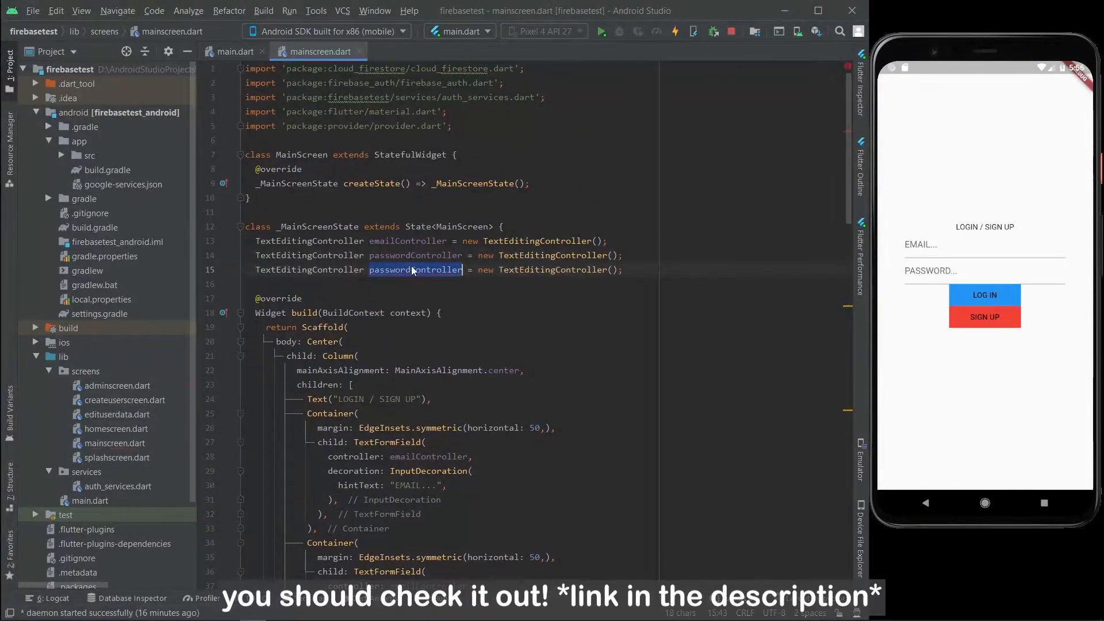
- Scroll through mainscreen.dart to review the new username field and login handler code
{"action": "scroll", "scroll_direction": "down", "scroll_amount": 3}
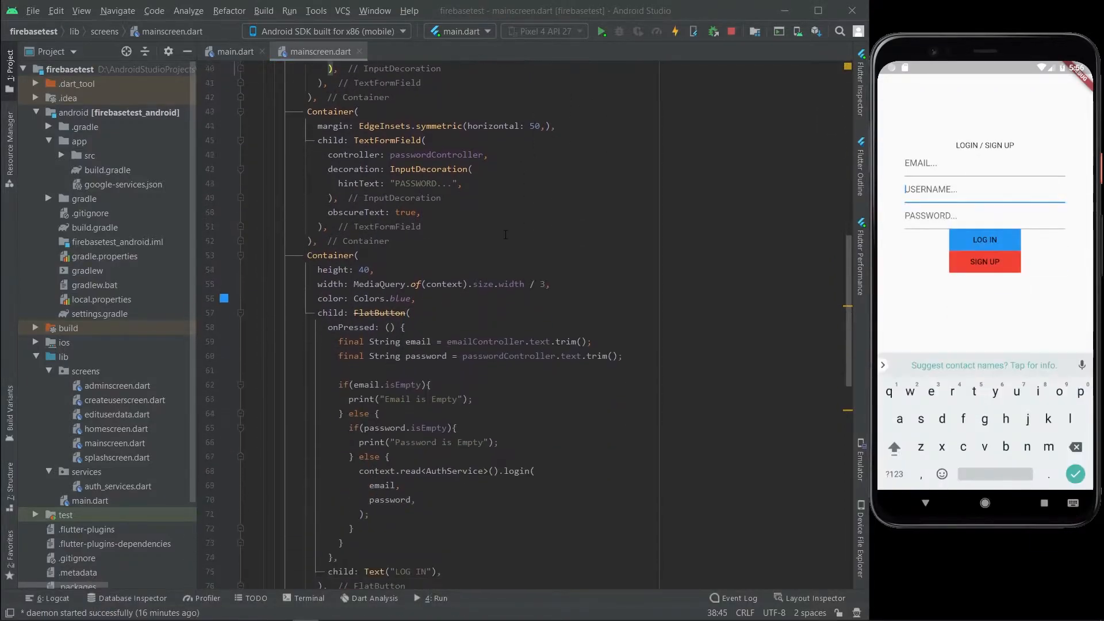
{"action": "scroll", "scroll_direction": "down", "scroll_amount": 3}
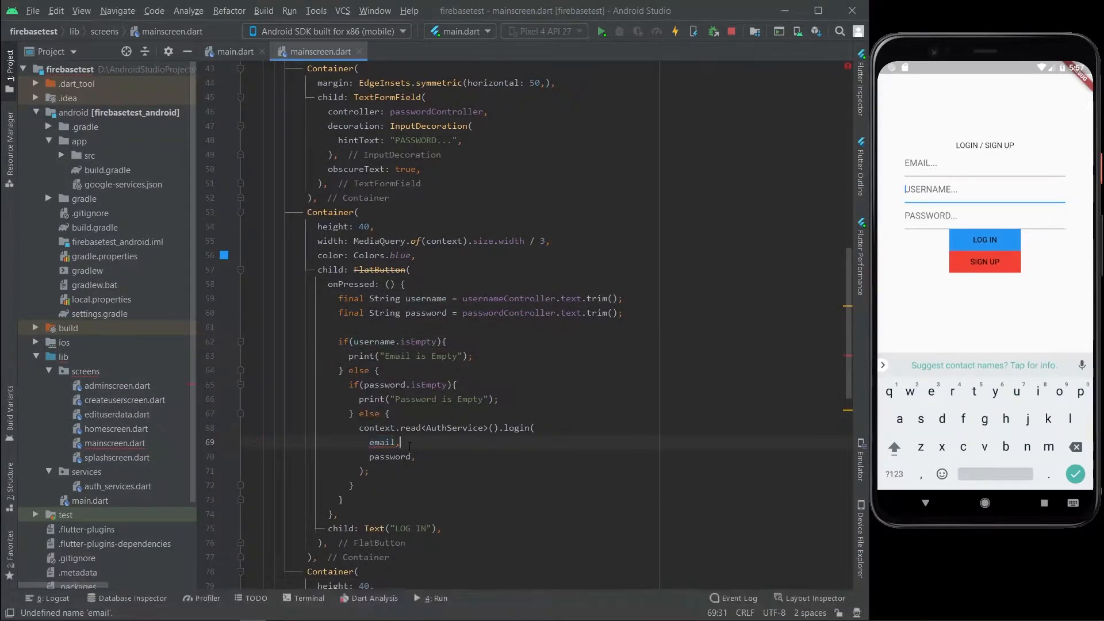
- Query Firestore users by username into a QuerySnapshot and log in with snap.docs[0]['email']
{"action": "scroll", "scroll_direction": "down", "scroll_amount": 3}
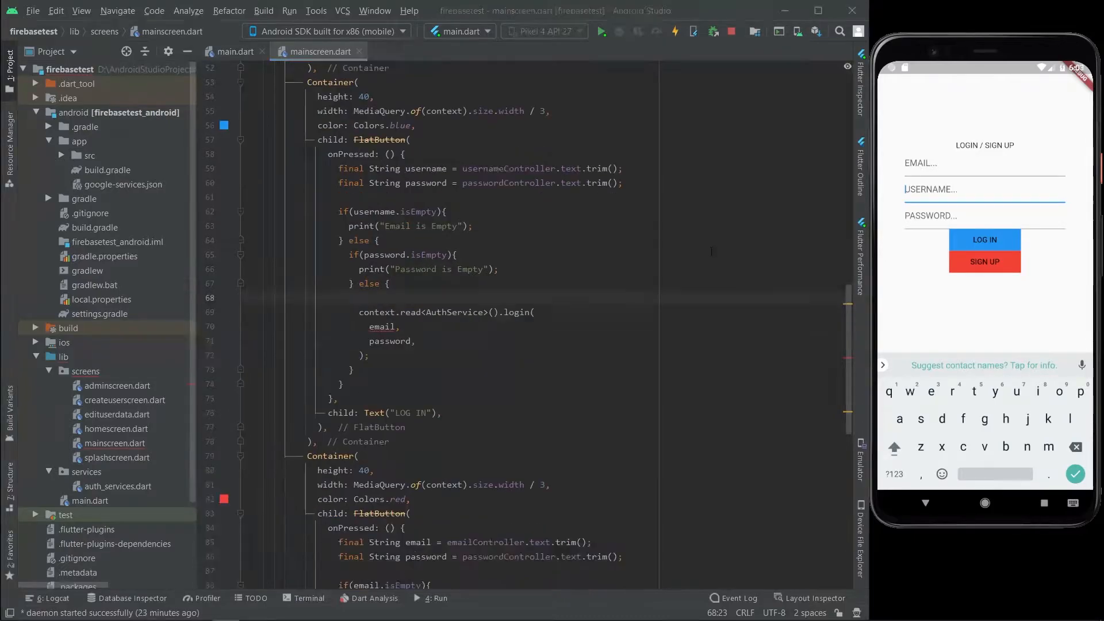
{"action": "type", "text": "QuerySnapshot snap = await FirebaseFirestore.instance.collection(\"users"}
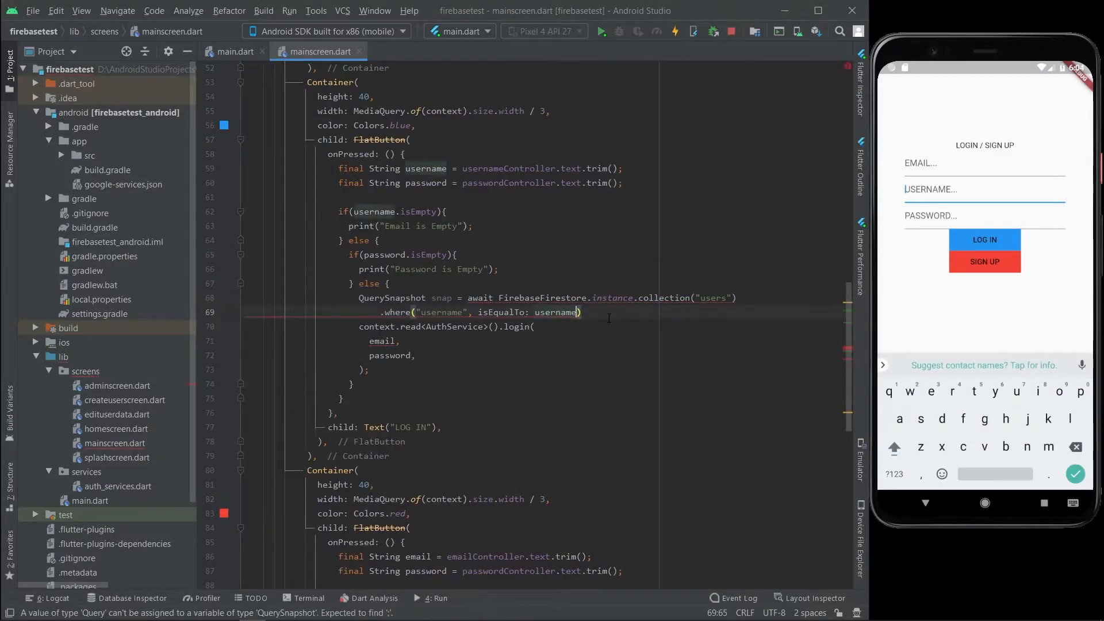
{"action": "type", "text": ".get();"}
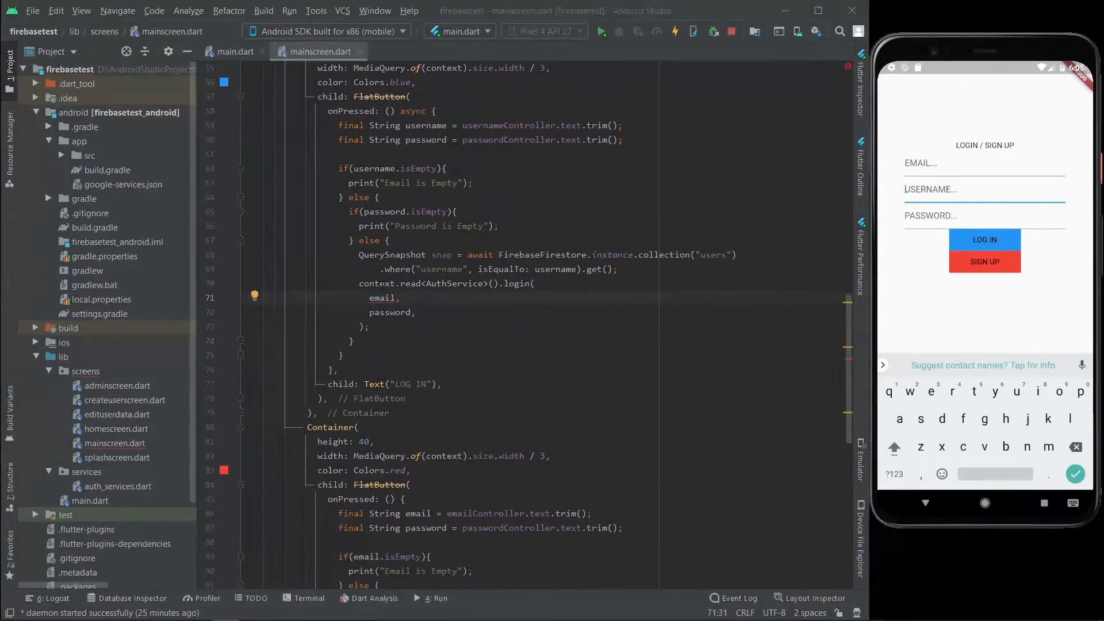
{"action": "double_click", "coordinate": [382, 297]}
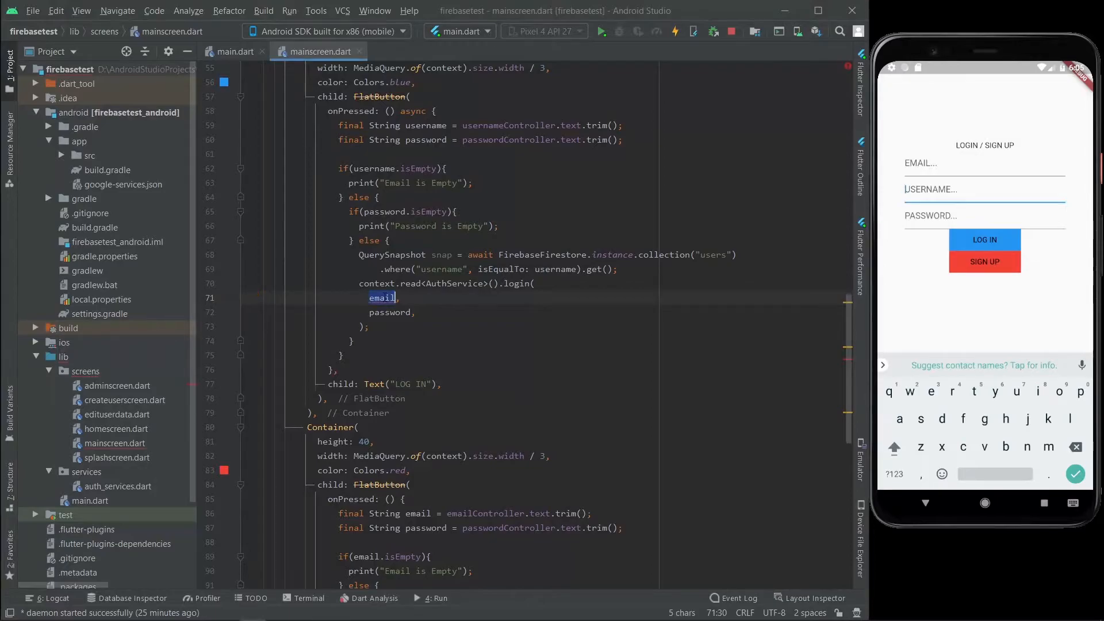
{"action": "type", "text": "snap.docs[0]['"}
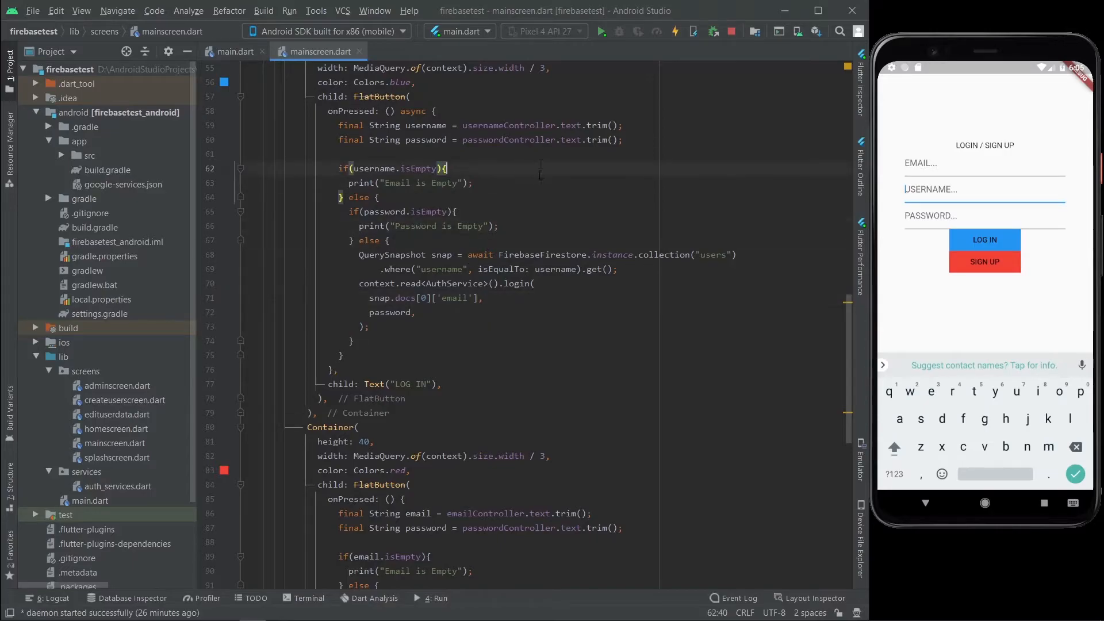
- Change the empty-field message from Email to Username
{"action": "double_click", "coordinate": [395, 183]}
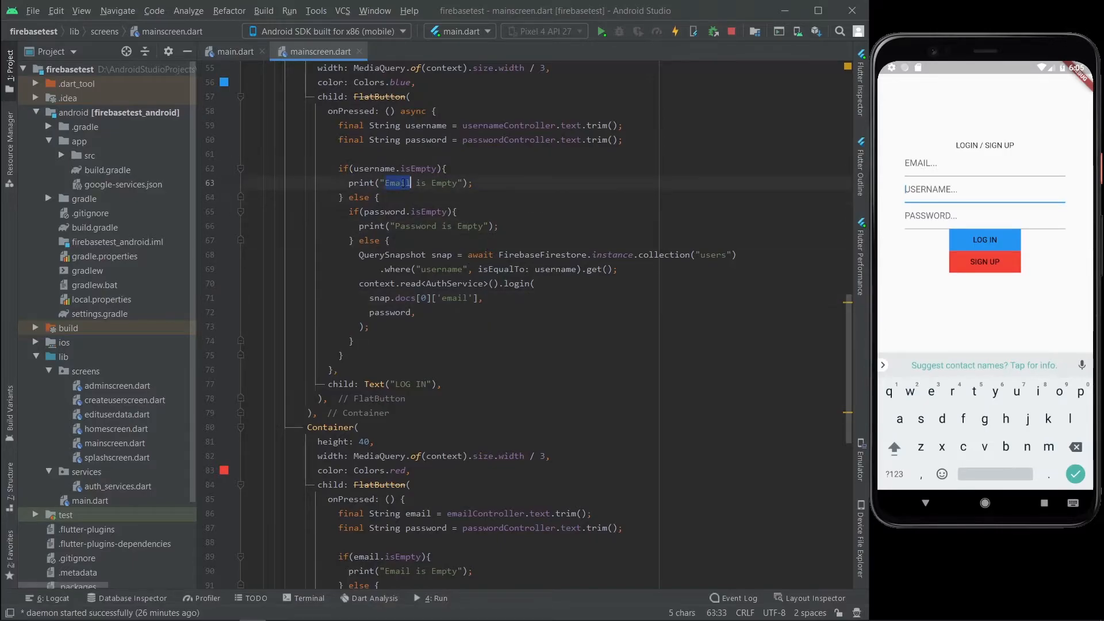
{"action": "type", "text": "Username"}
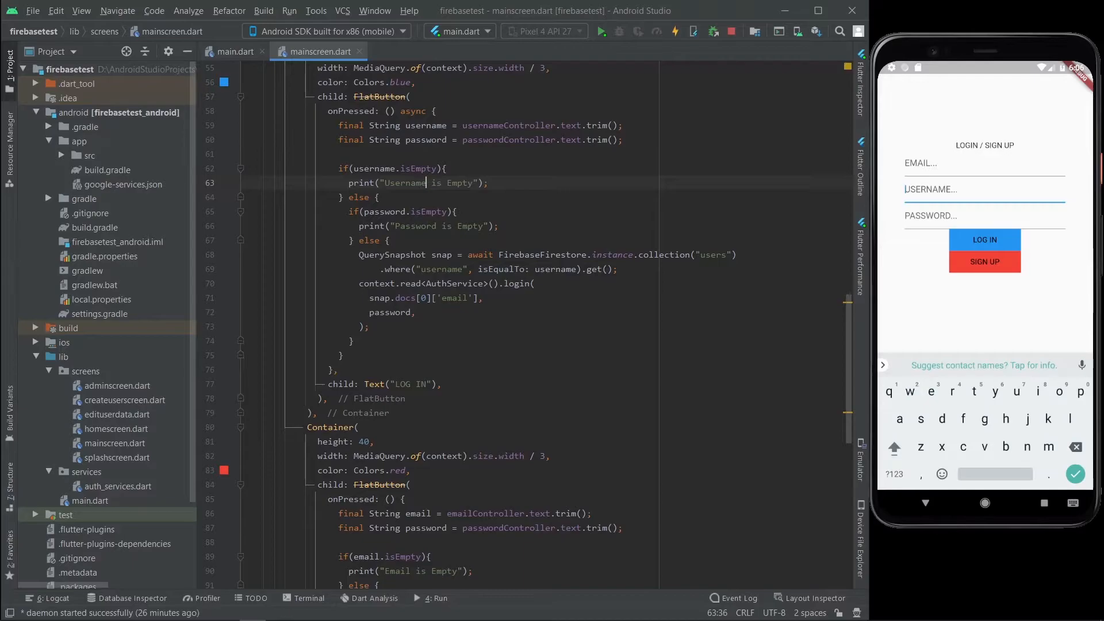
{"action": "scroll", "scroll_direction": "down", "scroll_amount": 3}
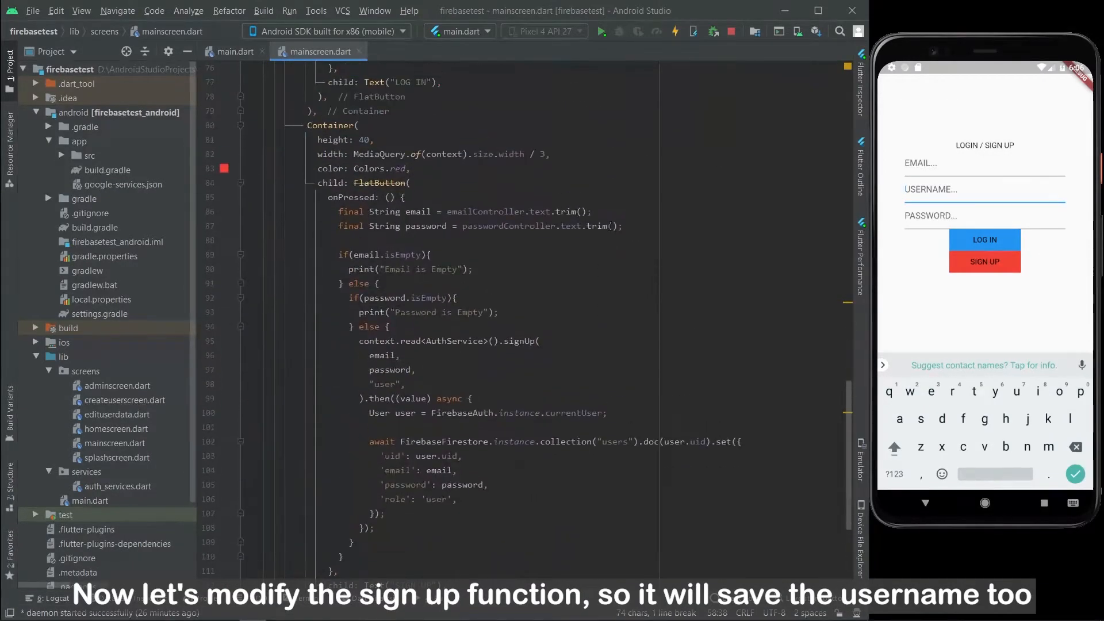
- Read the trimmed username in the sign-up handler and add a 'username' key to the user map
{"action": "type", "text": "final String username = usernameController.text.trim();"}
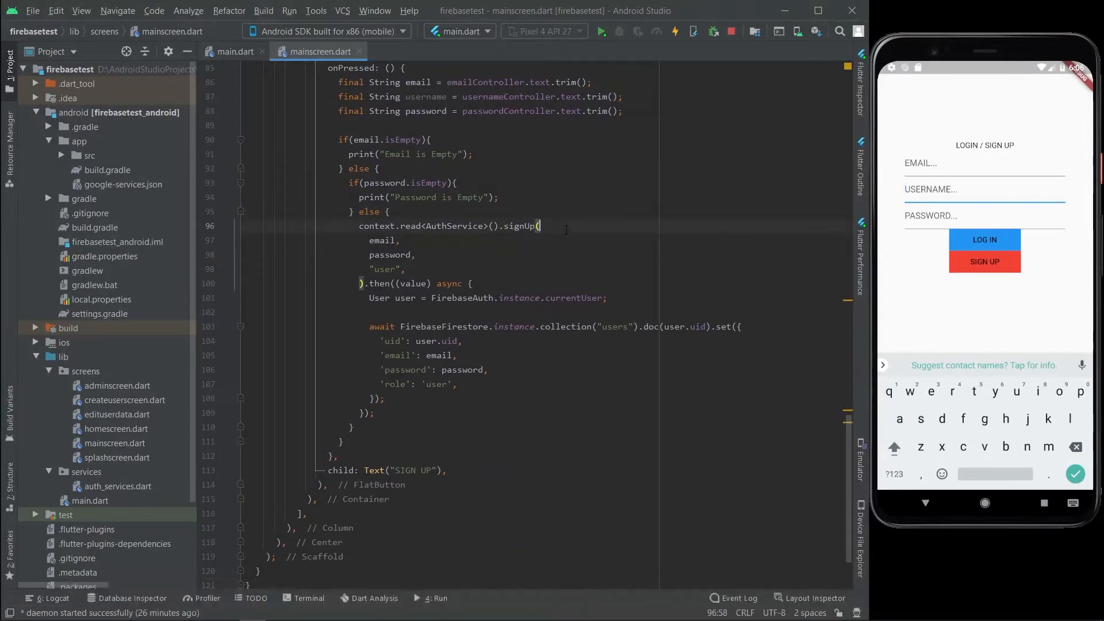
{"action": "type", "text": "'username': us"}
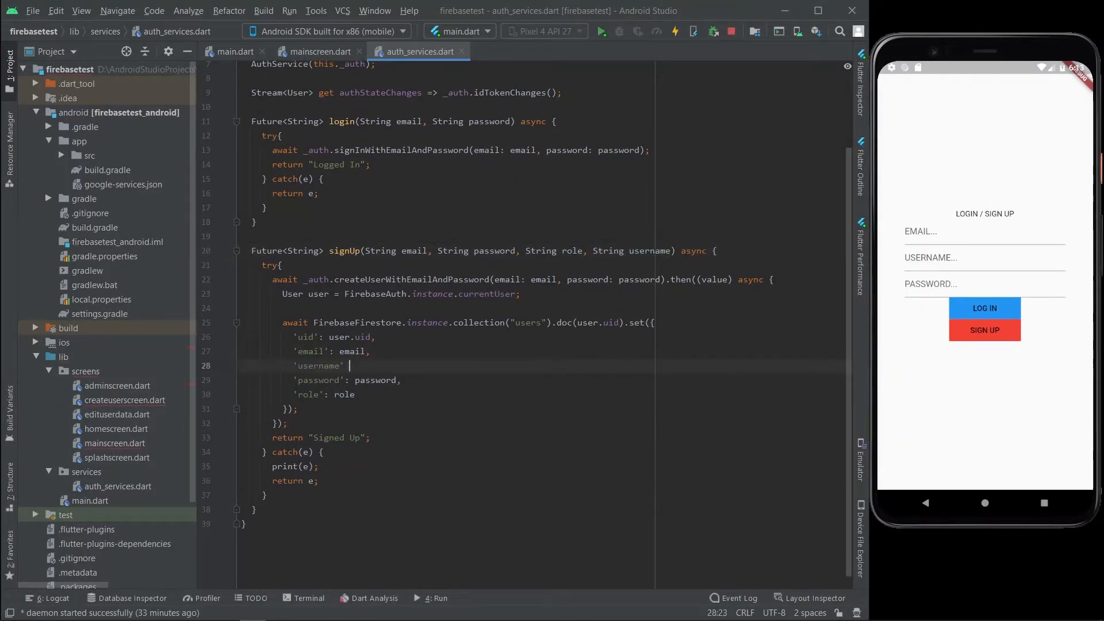
{"action": "left_click", "coordinate": [319, 51]}
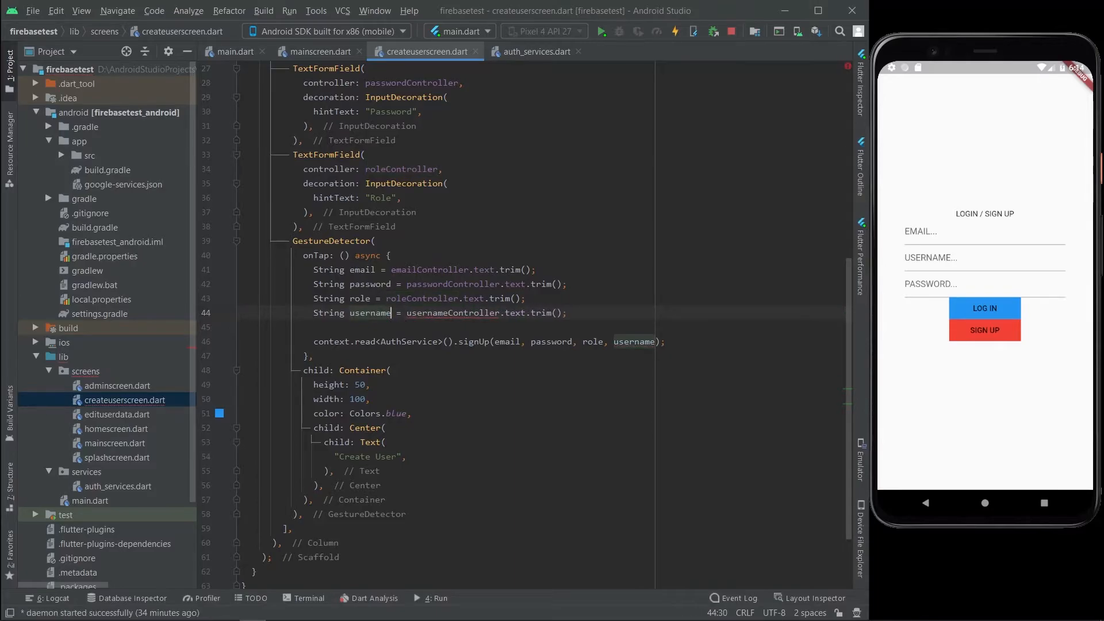
- Return to mainscreen.dart to update the sign-up call with the username
{"action": "scroll", "scroll_direction": "down", "scroll_amount": 3}
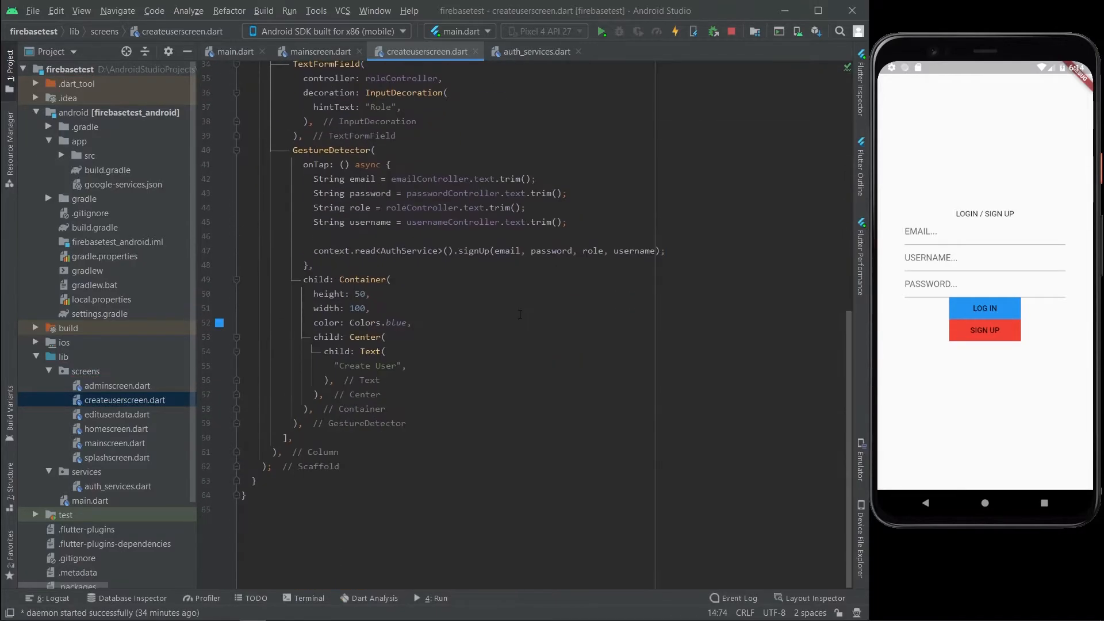
{"action": "left_click", "coordinate": [323, 50]}
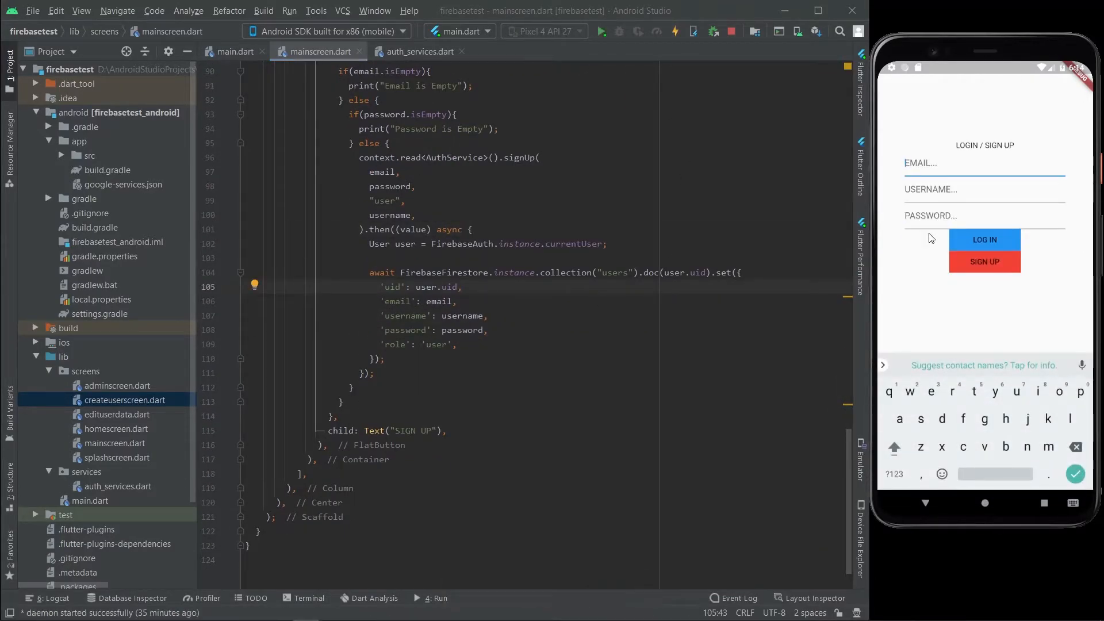
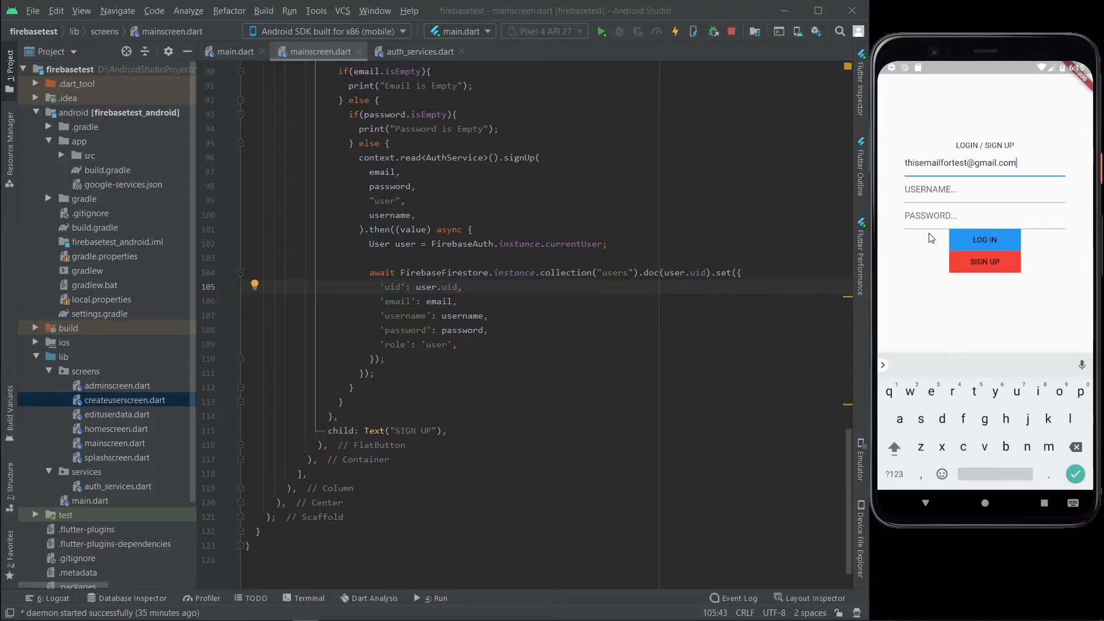
- Enter the test email, username 'thisusername' and a password in the emulator, then sign up
{"action": "left_click", "coordinate": [957, 188]}
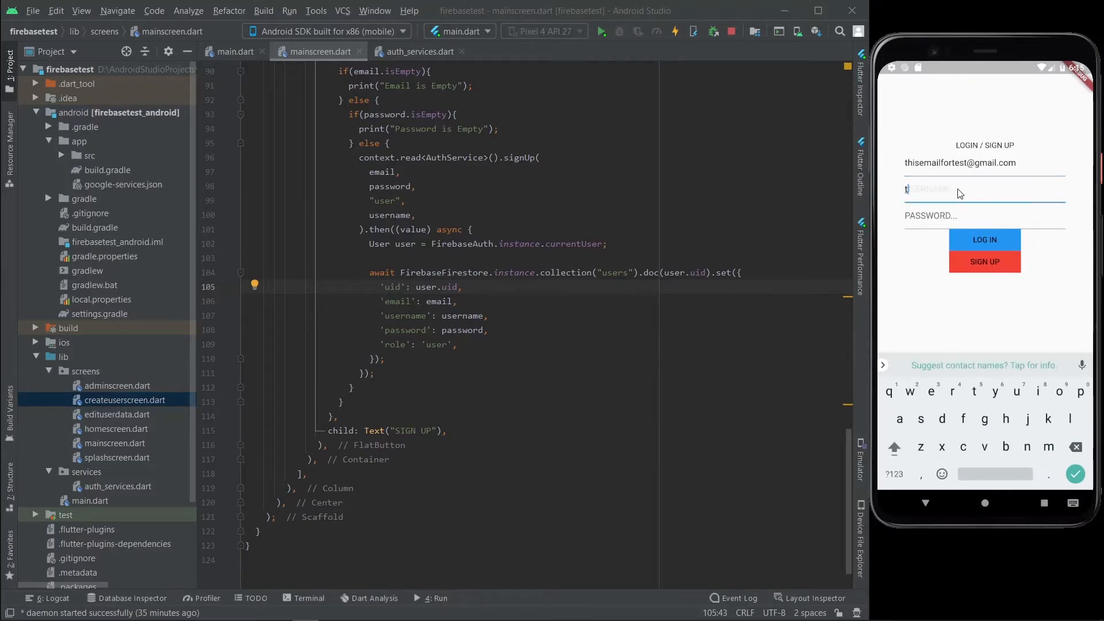
{"action": "type", "text": "thisusername"}
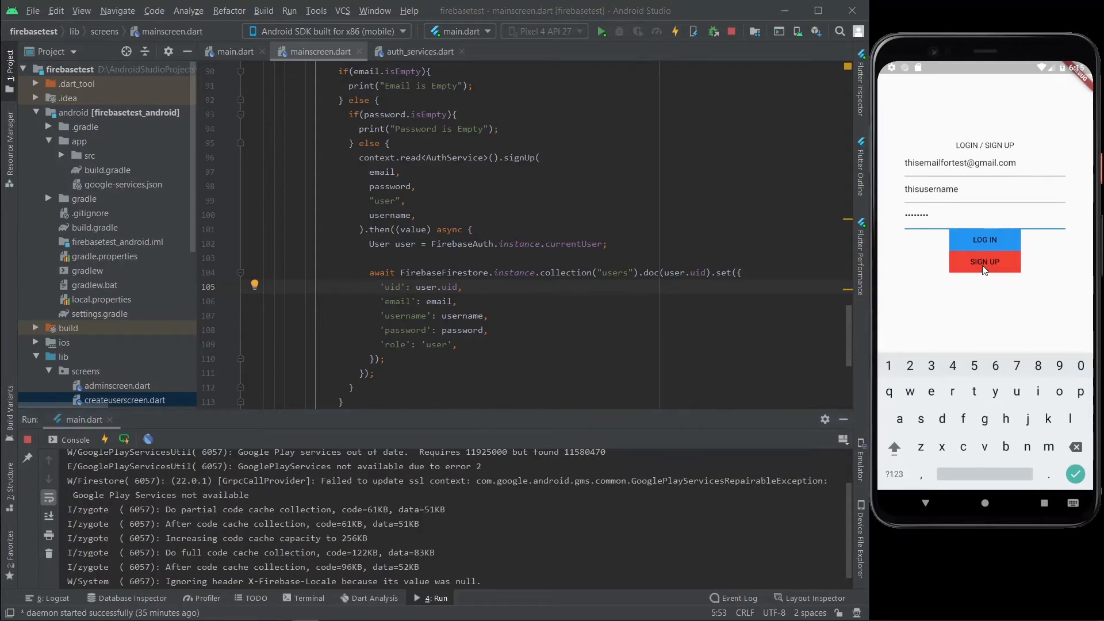
{"action": "left_click", "coordinate": [983, 261]}
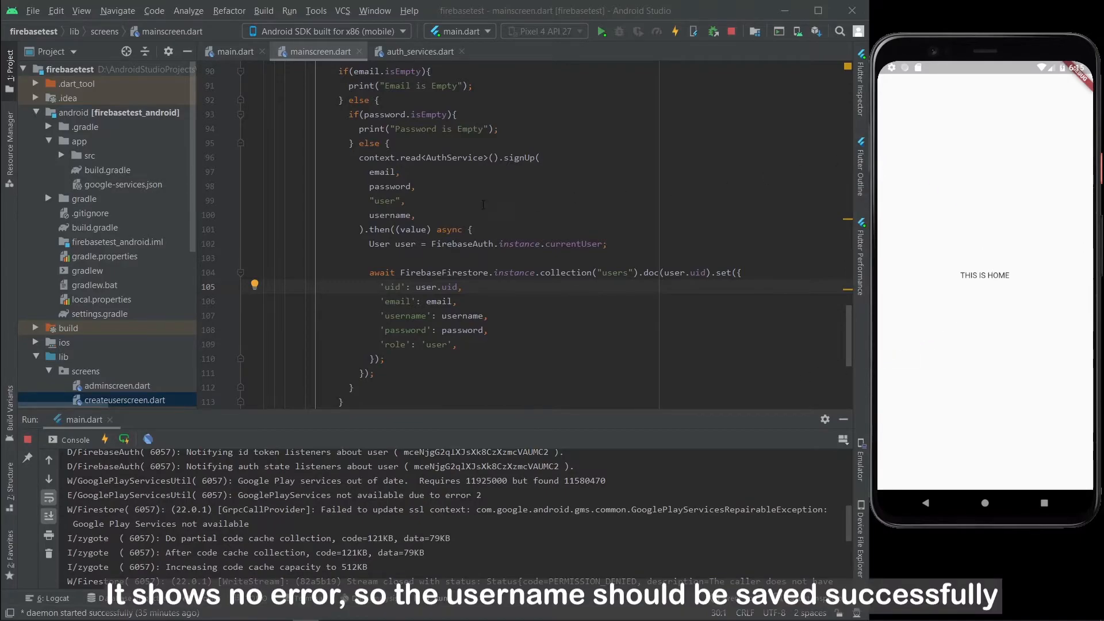
{"action": "scroll", "scroll_direction": "down", "scroll_amount": 3}
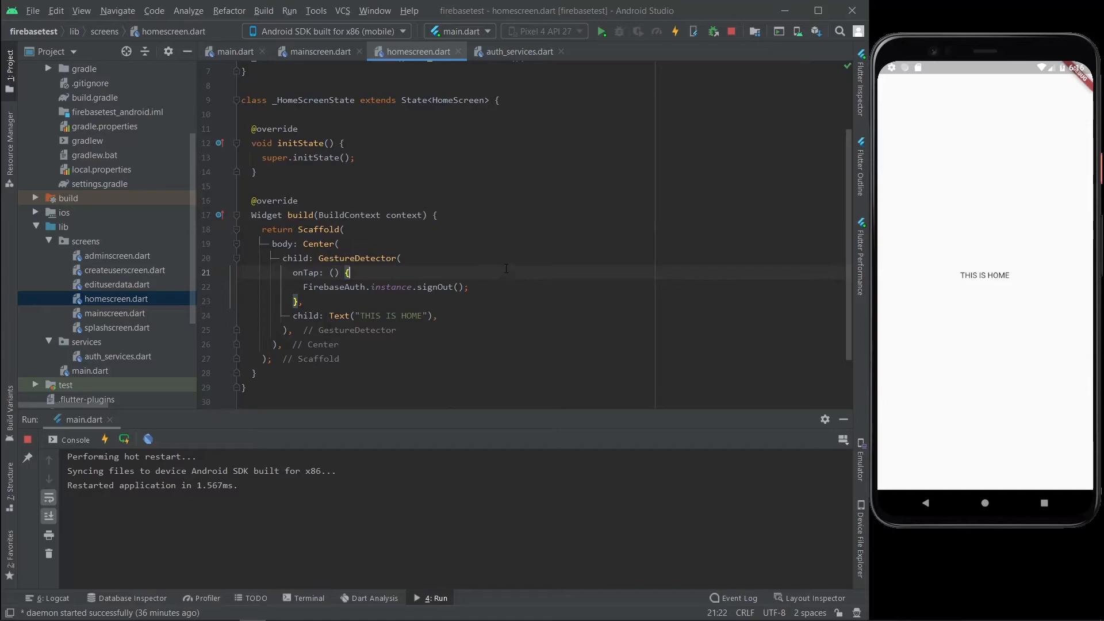
- Tap THIS IS HOME in the emulator to sign out
{"action": "left_click", "coordinate": [985, 275]}
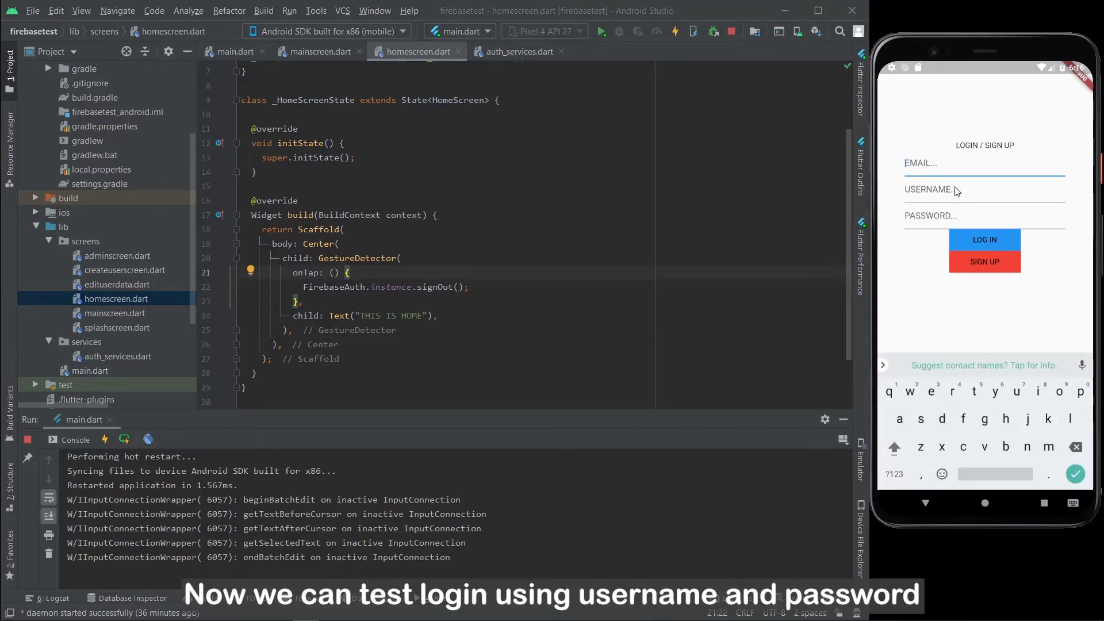
- Log in with username 'thisusername' and its password, retrying after the first attempt
{"action": "type", "text": "this"}
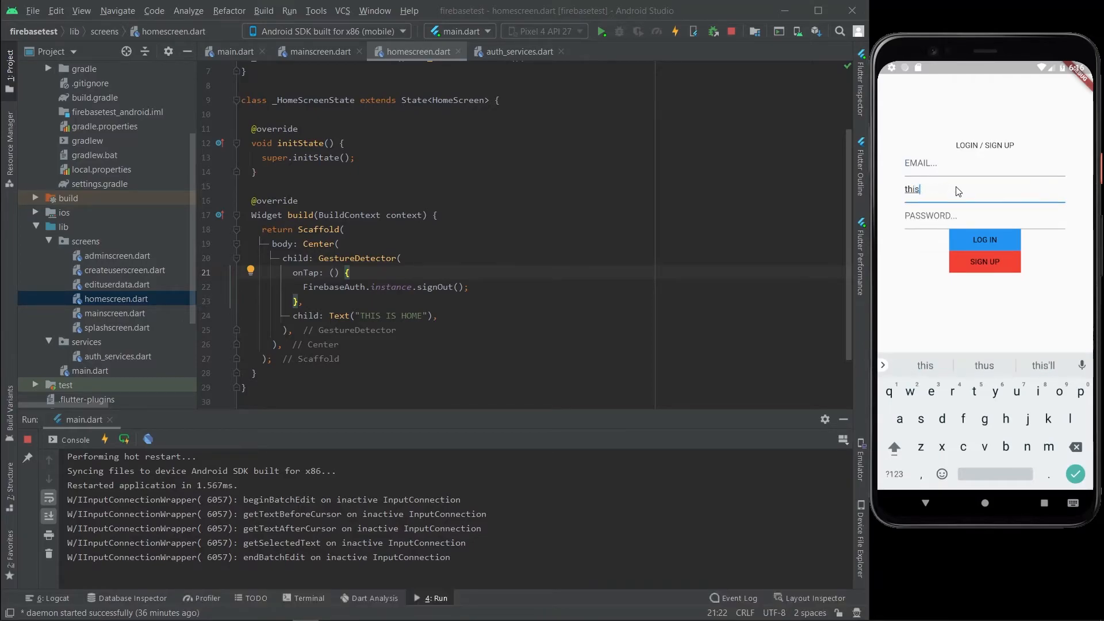
{"action": "type", "text": "username"}
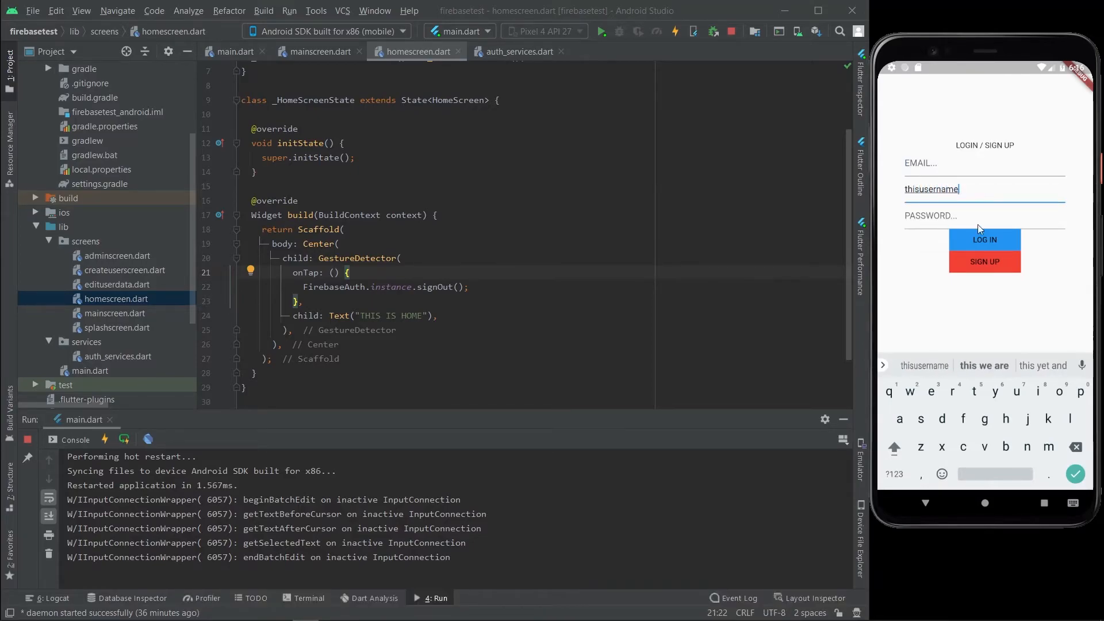
{"action": "type", "text": "4"}
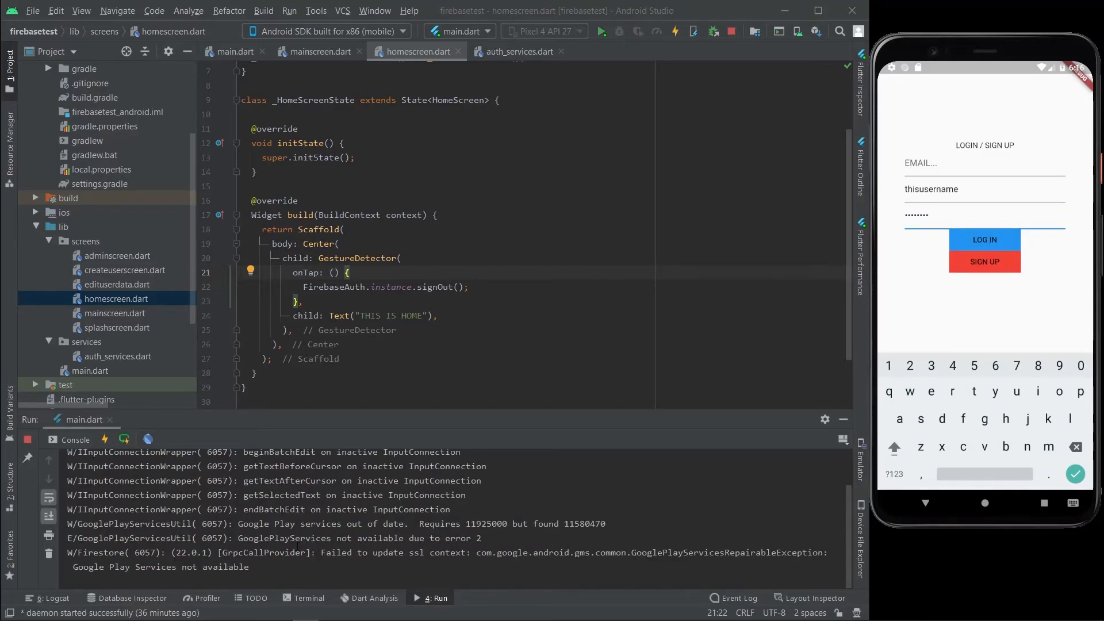
{"action": "left_click", "coordinate": [984, 239]}
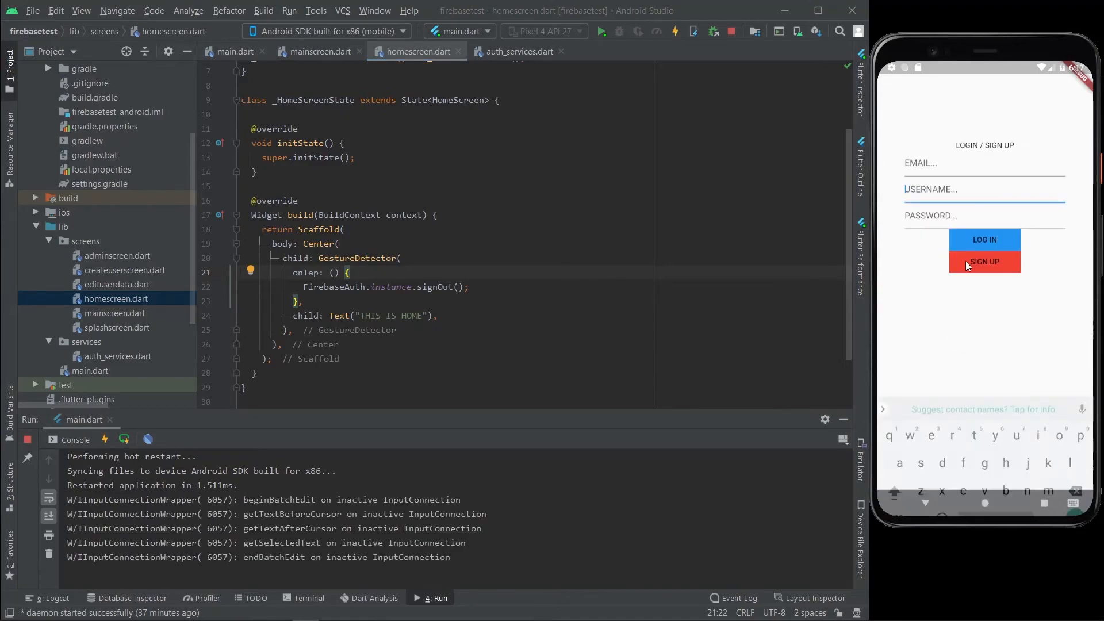
{"action": "type", "text": "thisusername"}
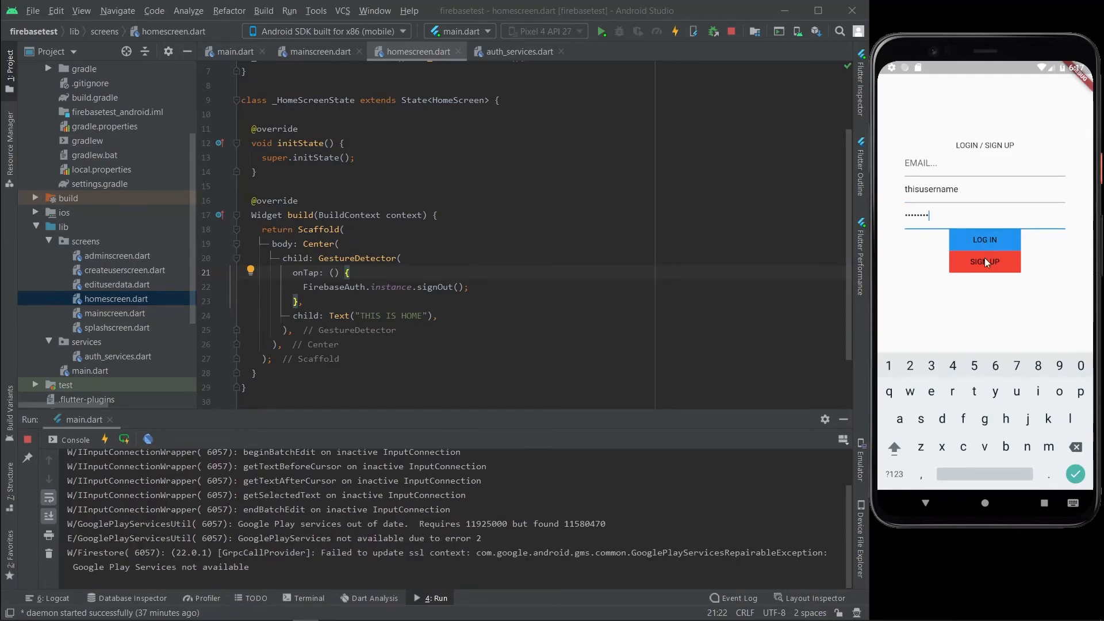
{"action": "left_click", "coordinate": [985, 262]}
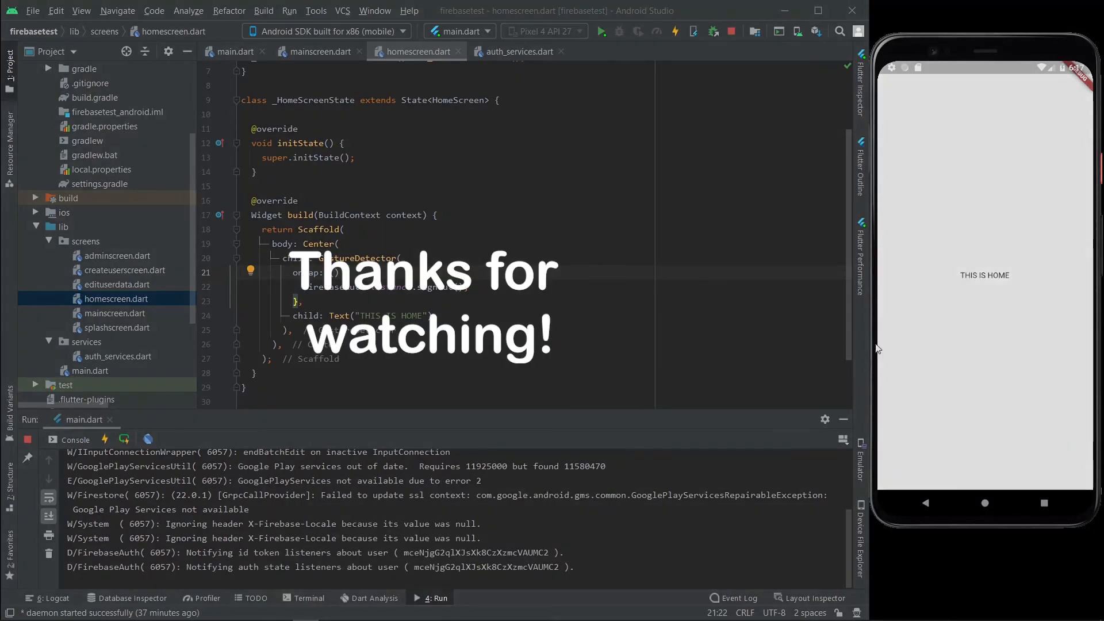